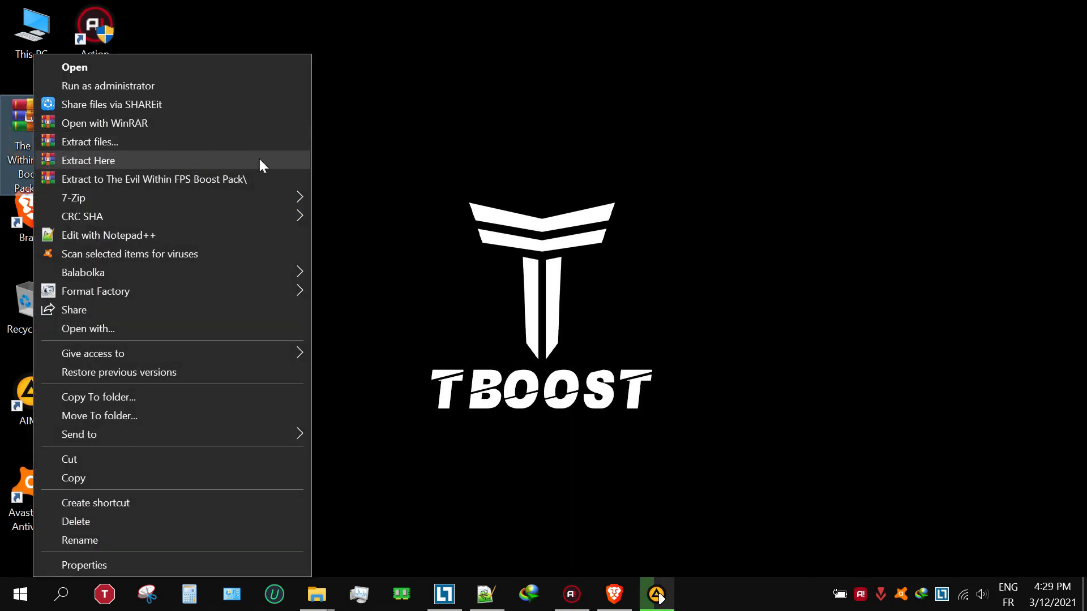
- Extract the boost pack, copy its config file, and browse into Saved Games\TangoGameworks
left_click(89, 161)
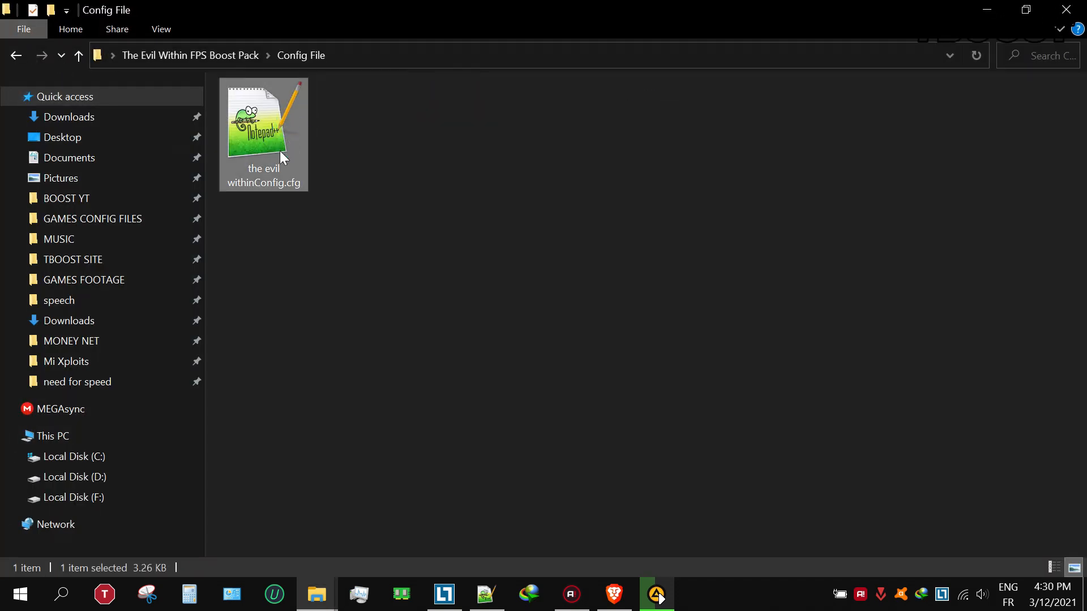
right_click(264, 132)
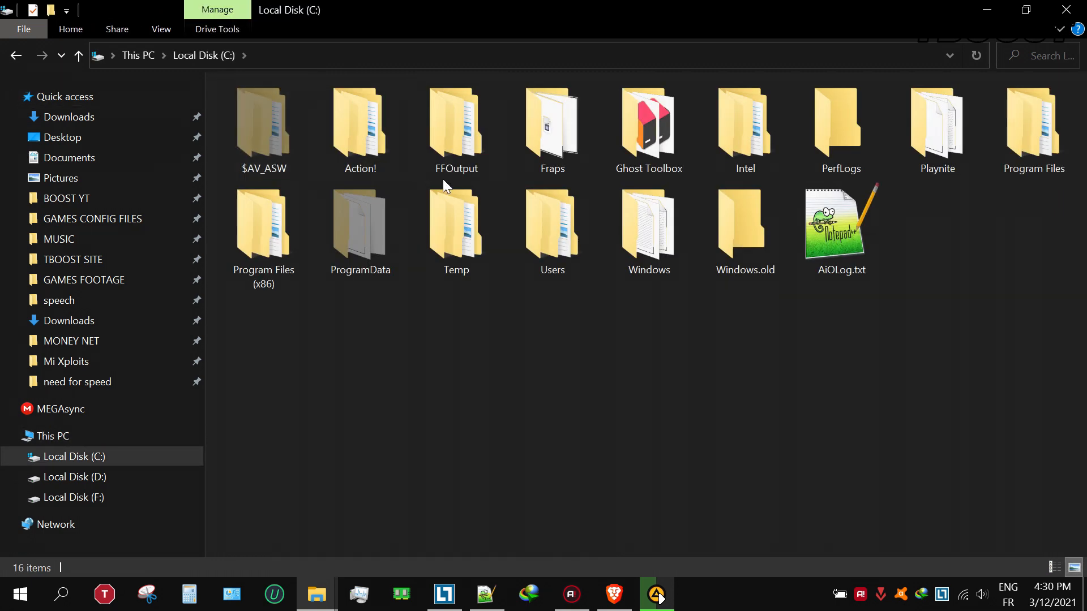
double_click(552, 125)
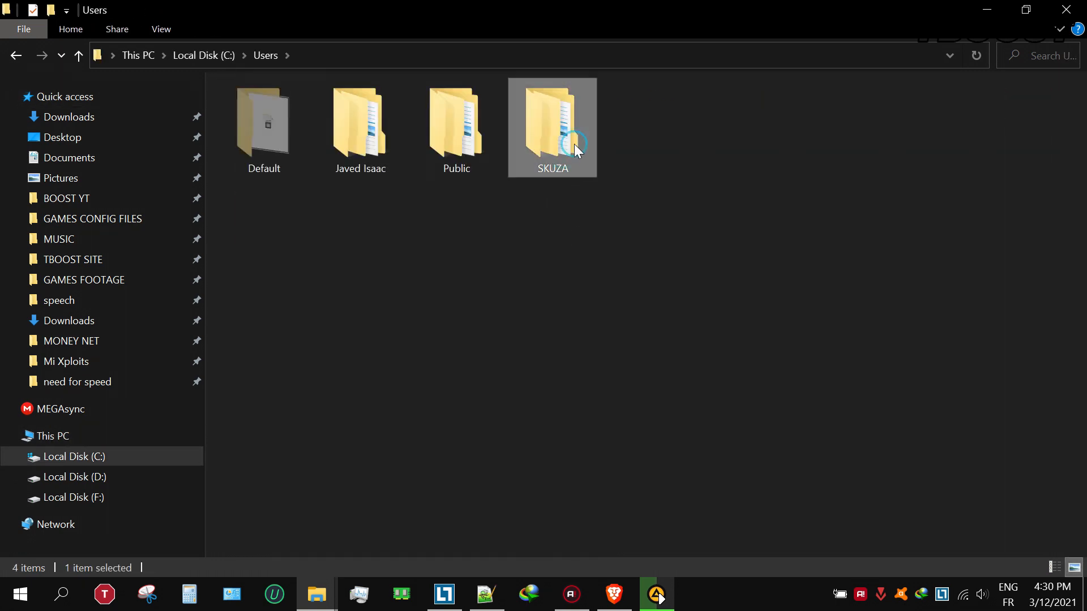
double_click(553, 129)
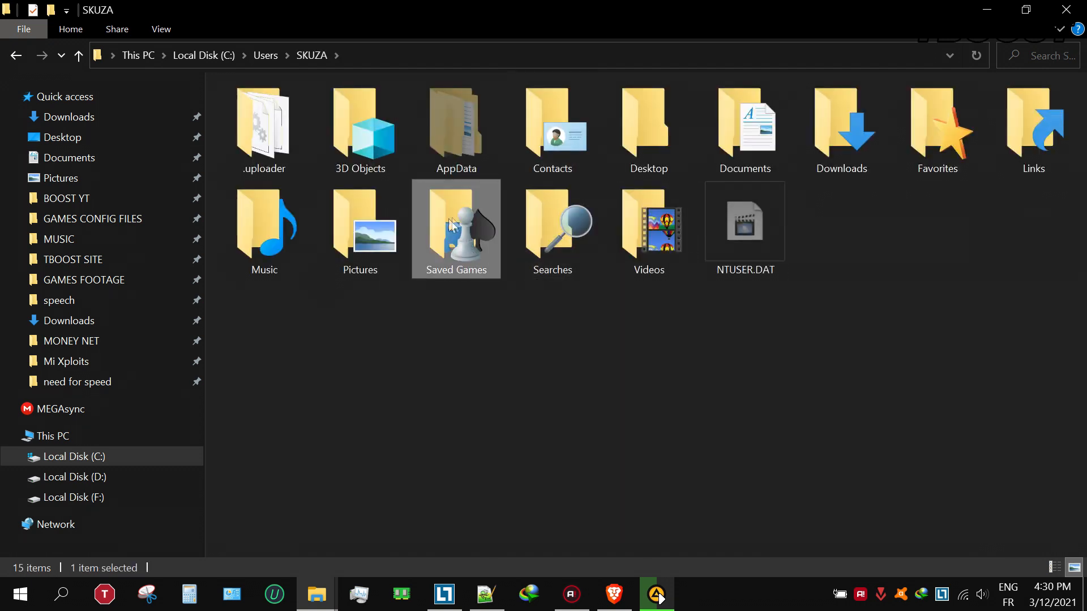
double_click(455, 229)
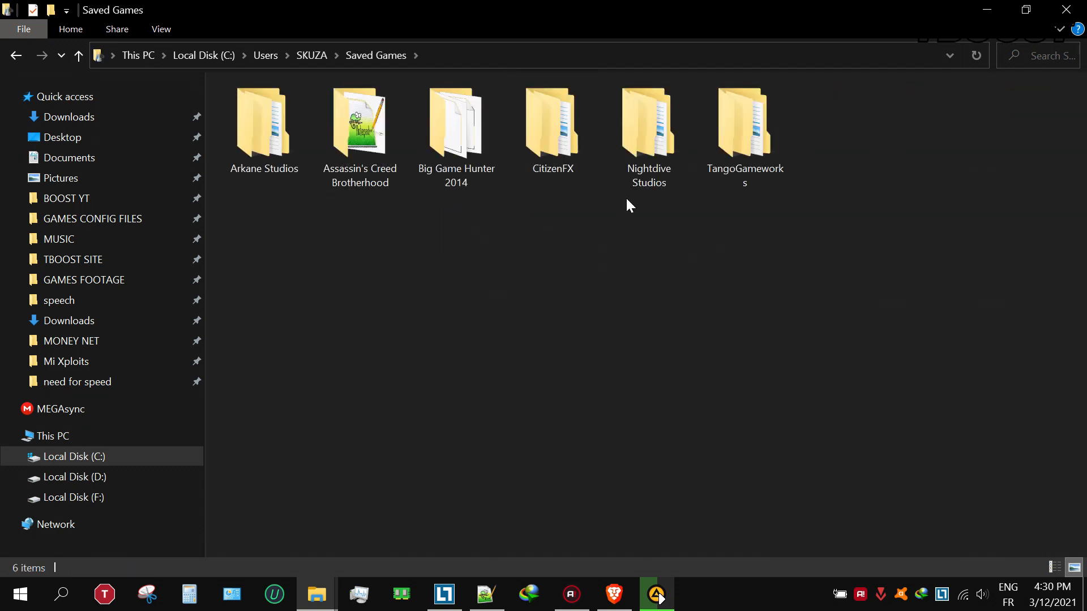
left_click(744, 132)
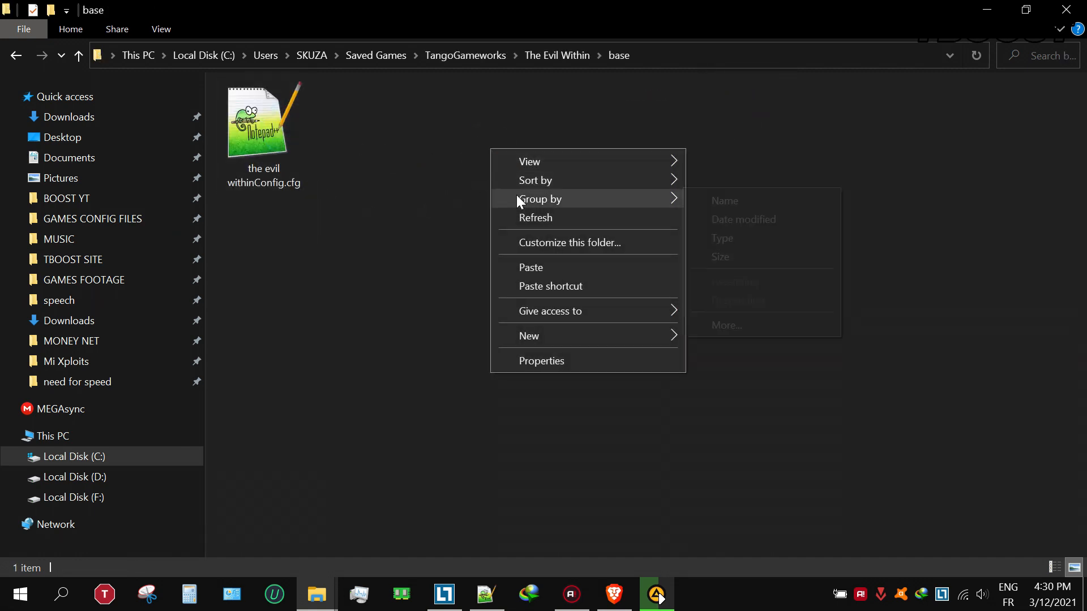
- Paste the config into The Evil Within base folder, replacing the original file
left_click(580, 262)
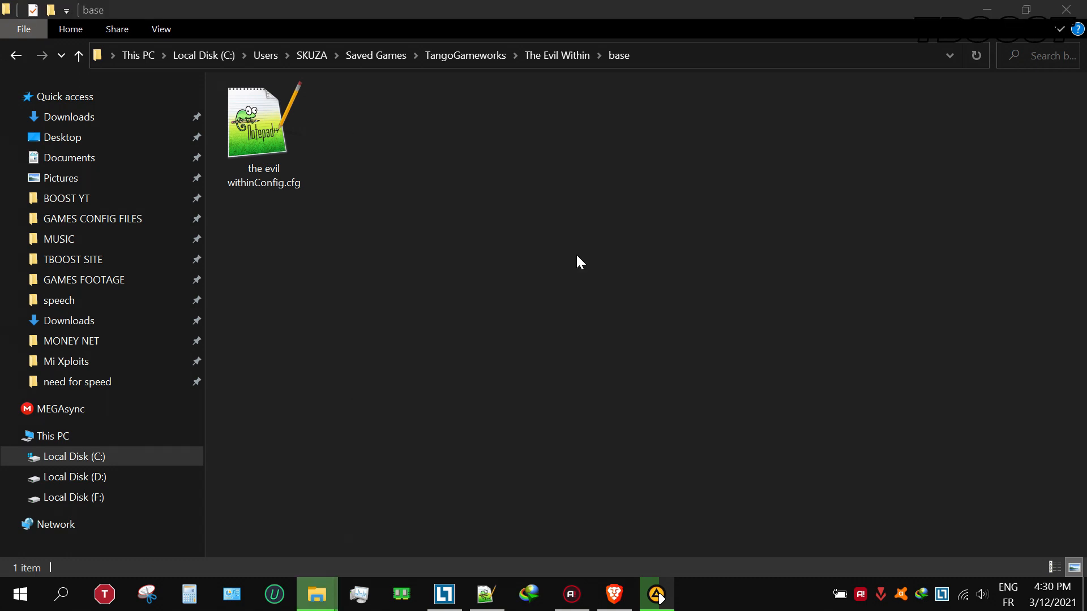
left_click(262, 121)
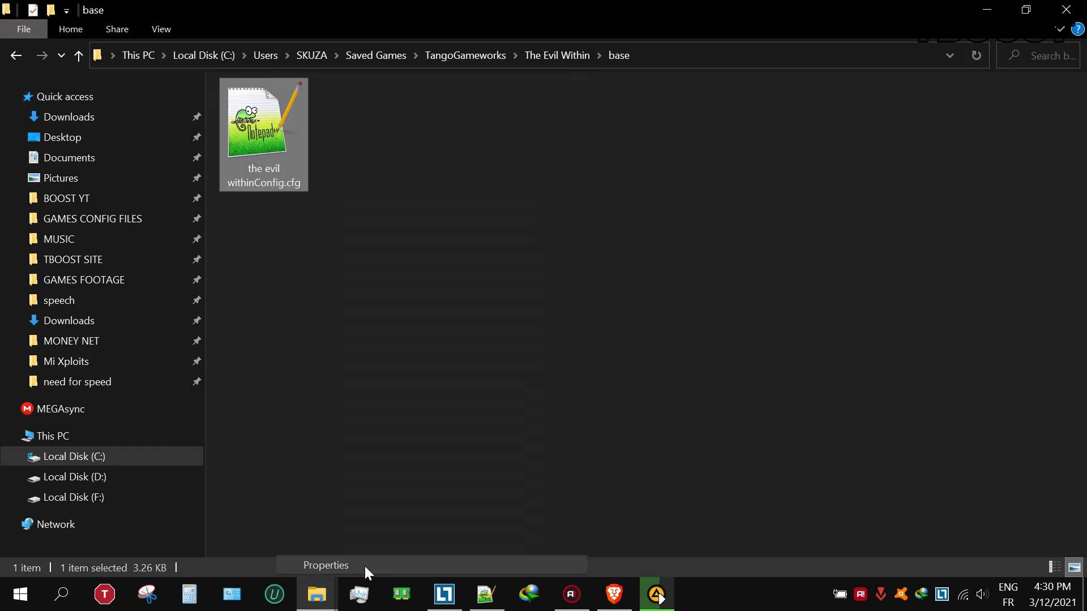
left_click(325, 565)
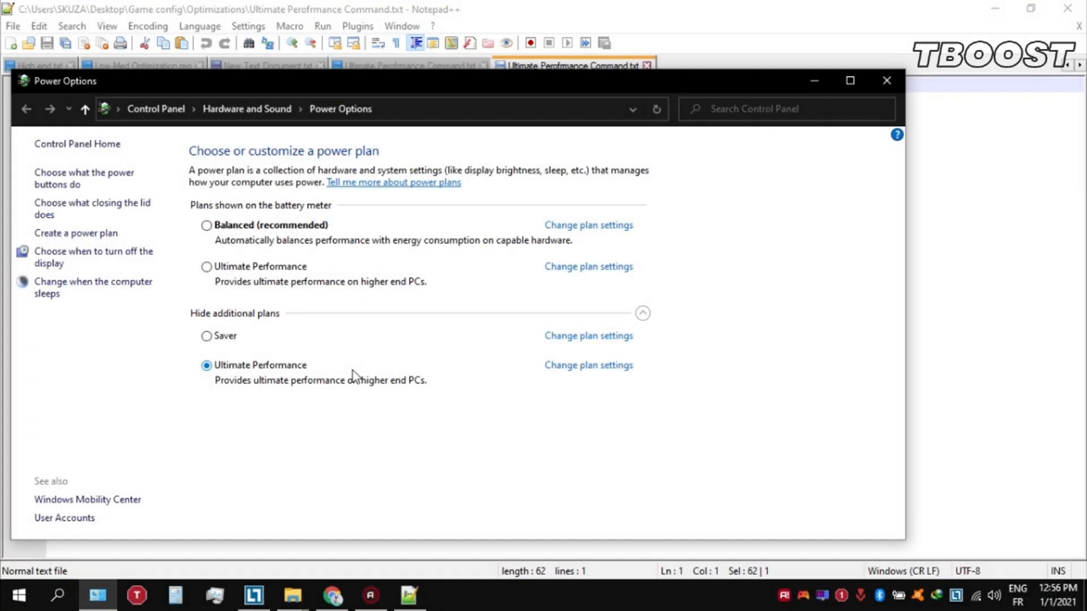
mouse_move(381, 369)
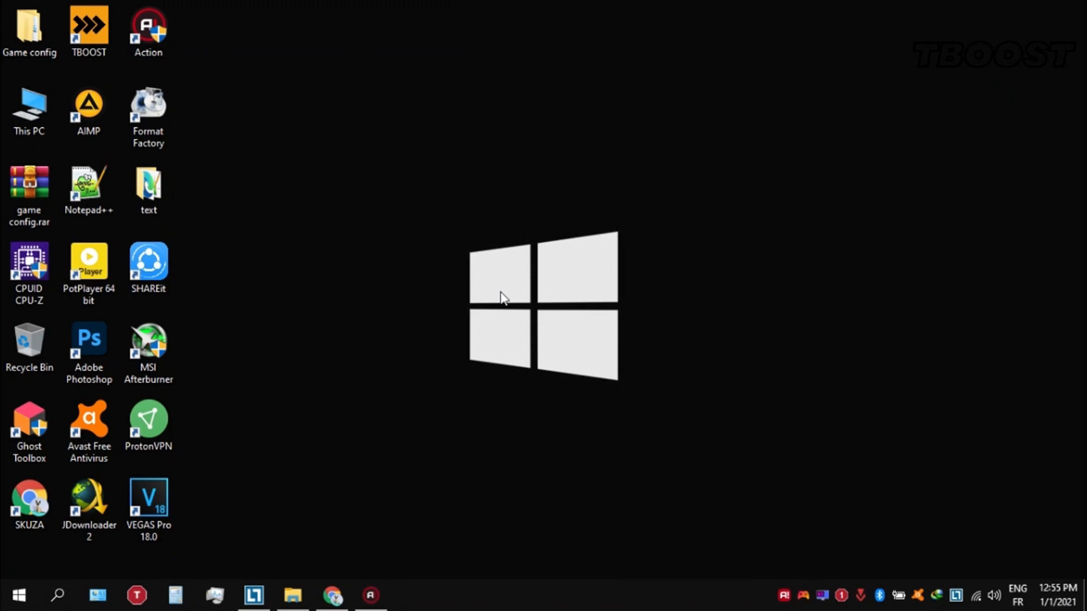
- Open Ultimate Performance Command.txt from Game config > Optimizations
double_click(29, 28)
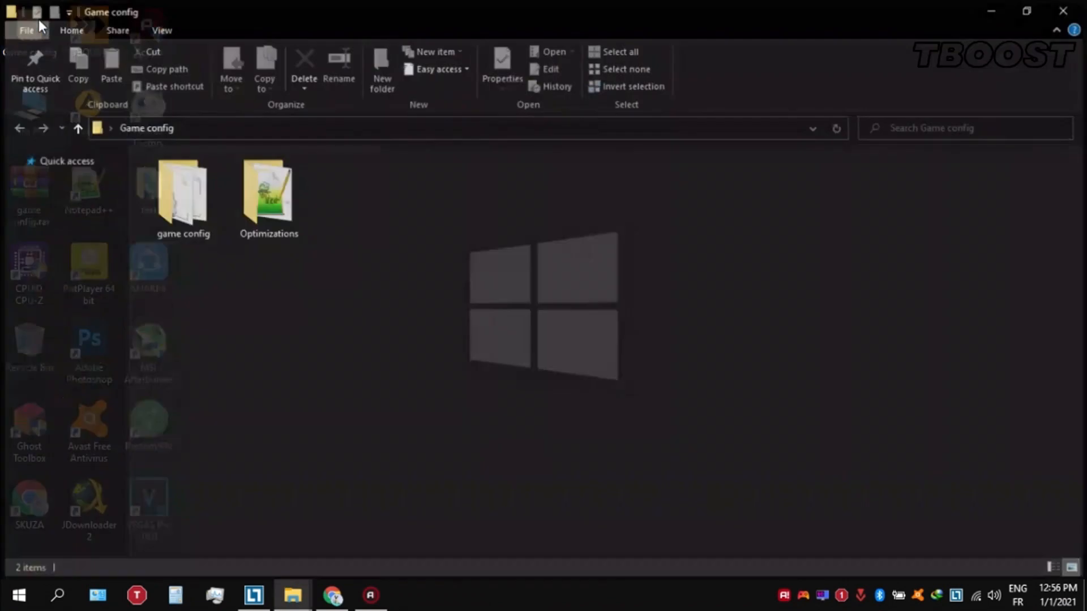
double_click(268, 194)
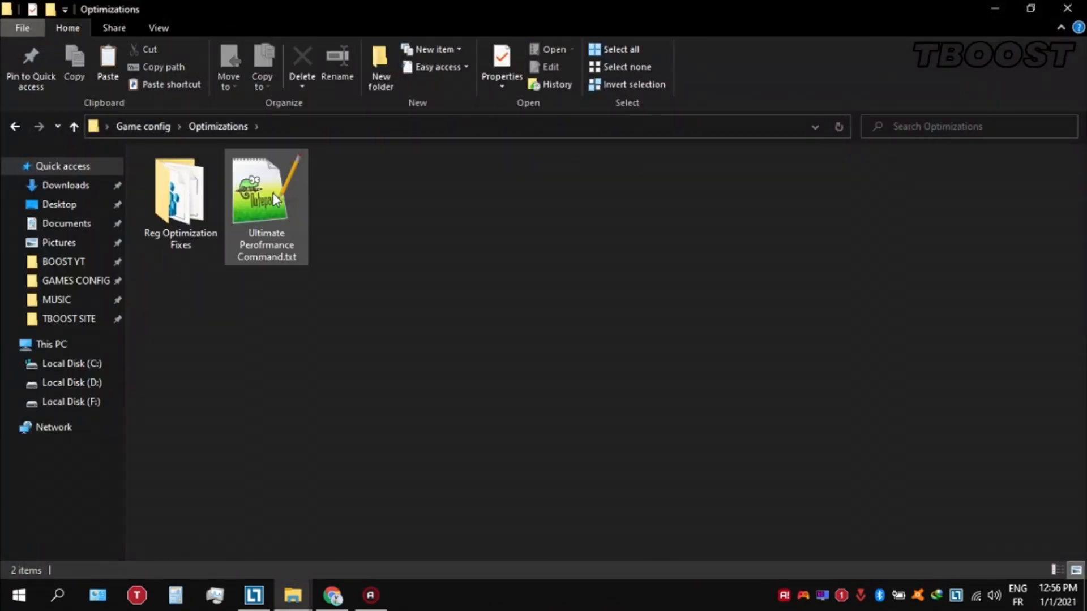
left_click(266, 198)
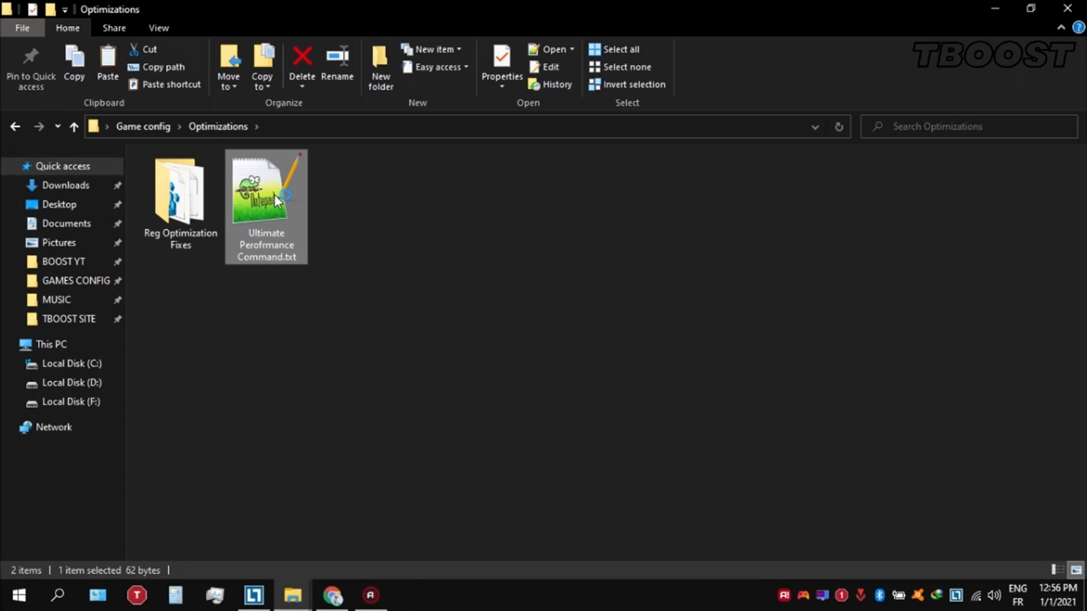
double_click(265, 183)
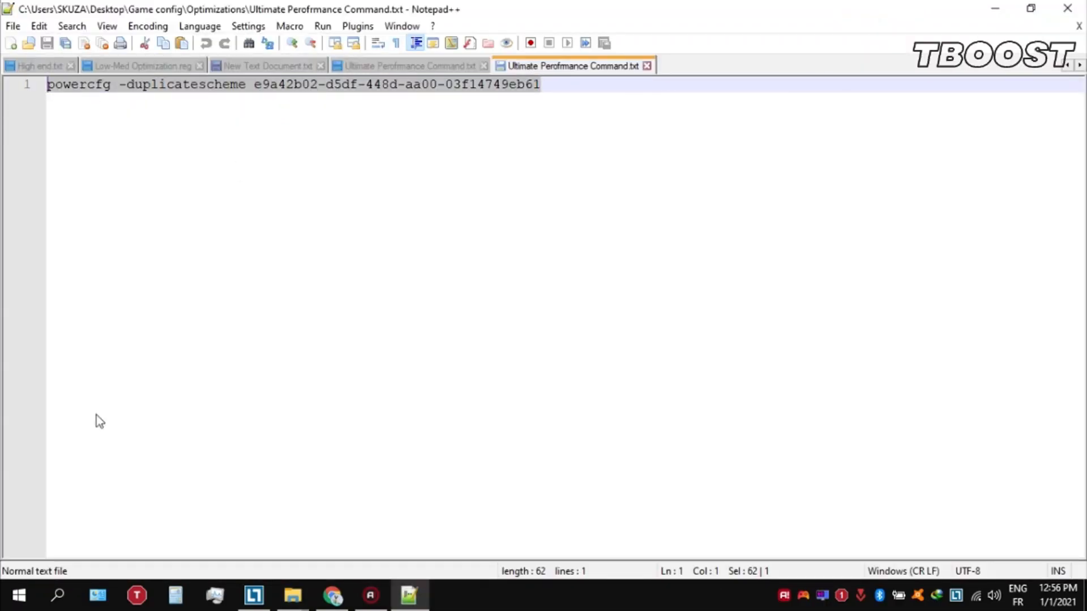
- Run the powercfg duplicate command in an admin Command Prompt and select Ultimate Performance
type("cmd")
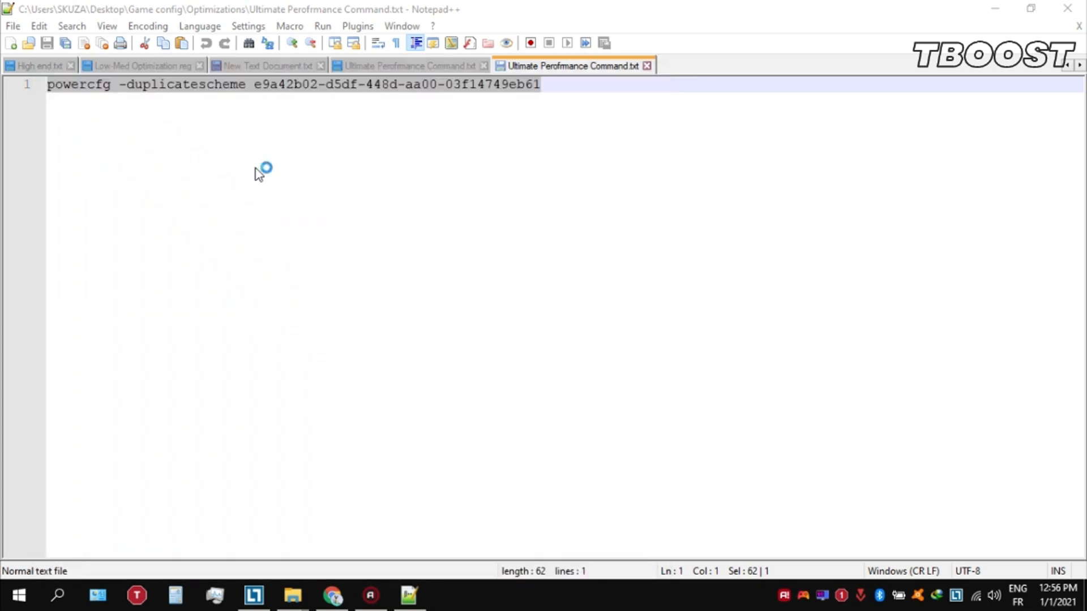
left_click(447, 594)
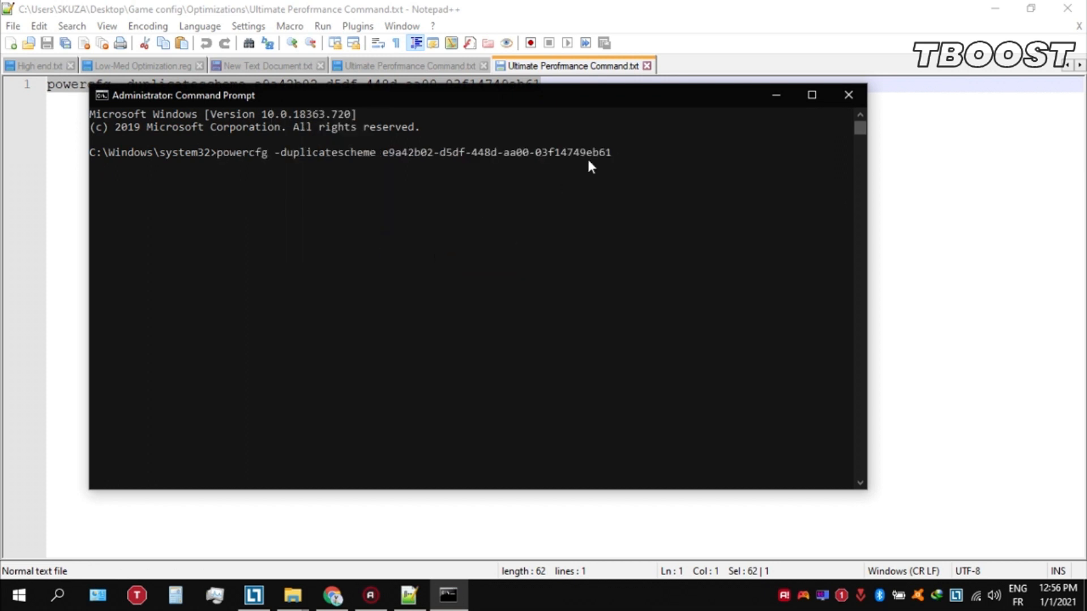
key("Enter")
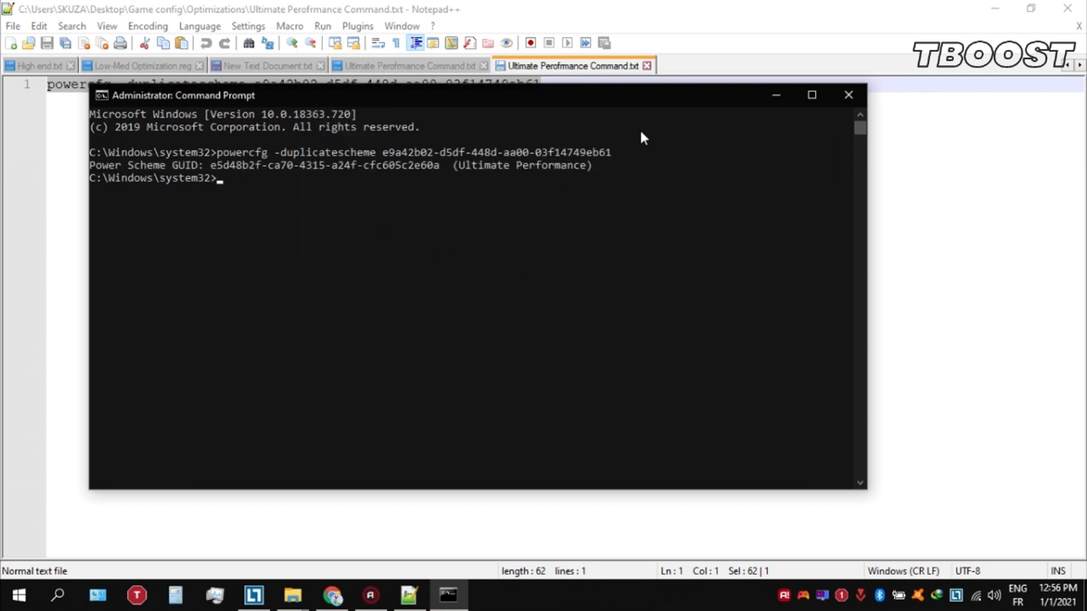
left_click(848, 95)
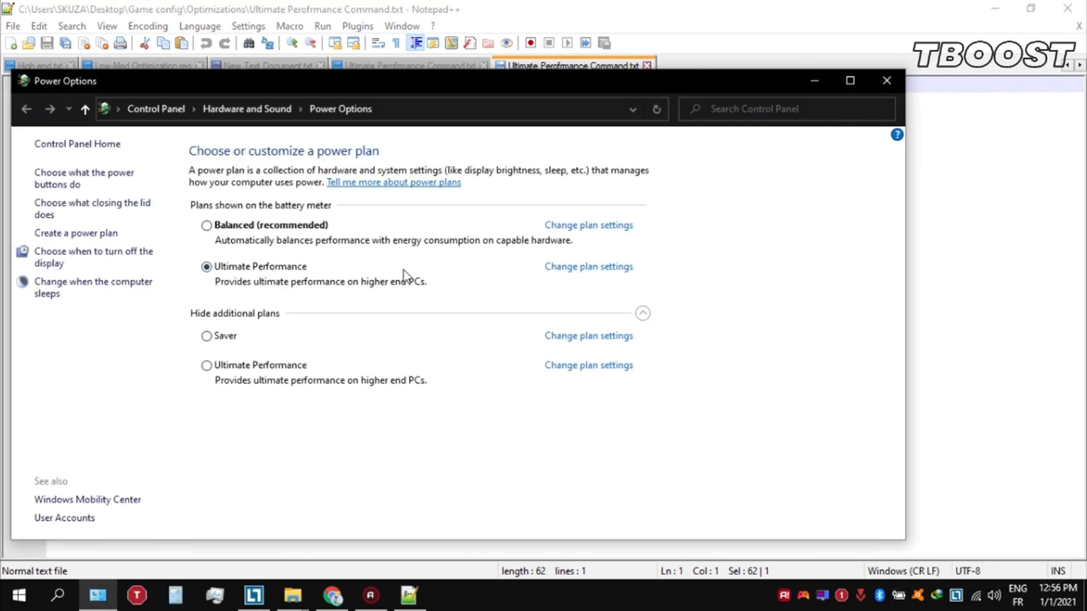
left_click(206, 365)
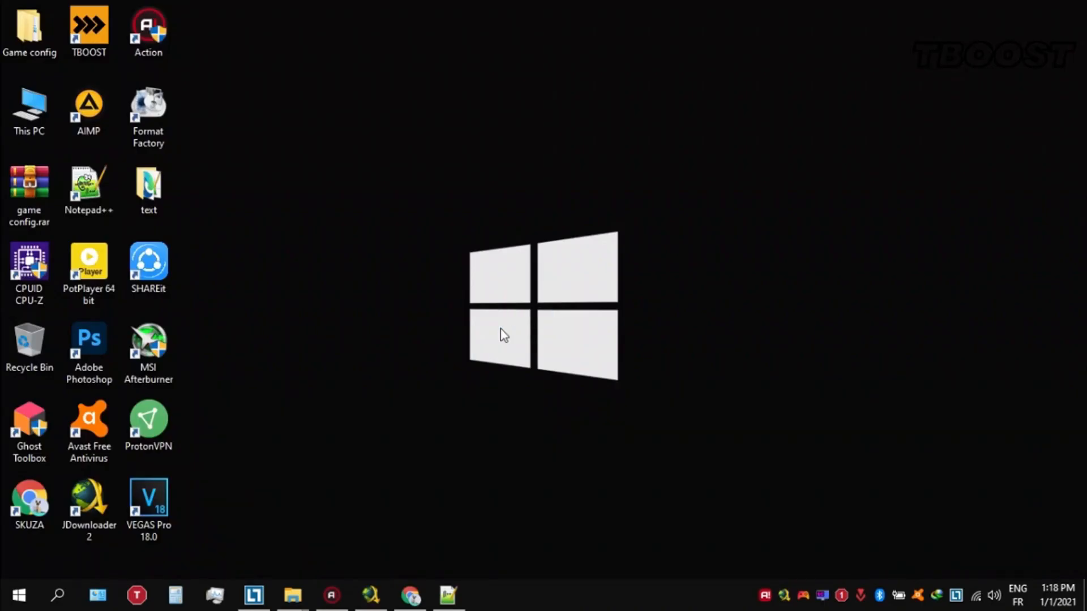
- Merge Low-Med Optimization.reg from Reg Optimization Fixes, then move to the CMD commands folder
double_click(29, 28)
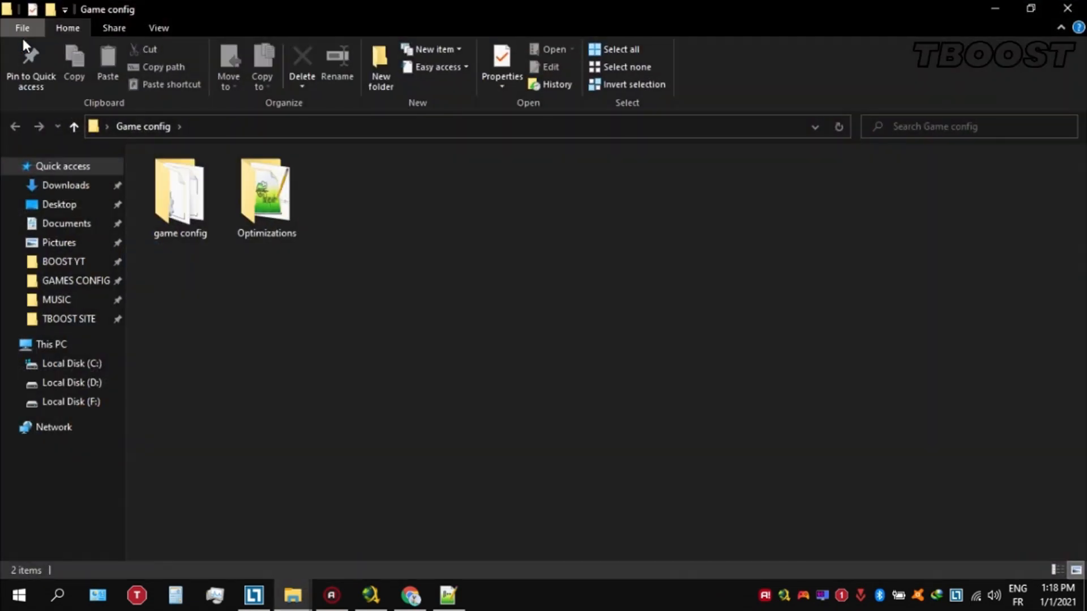
double_click(266, 194)
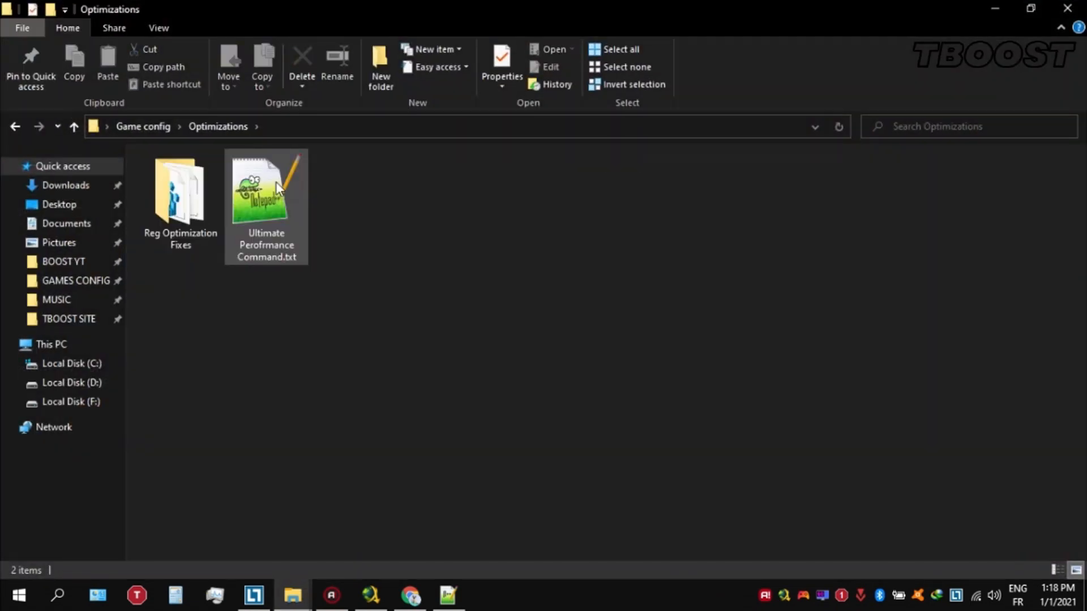
double_click(180, 192)
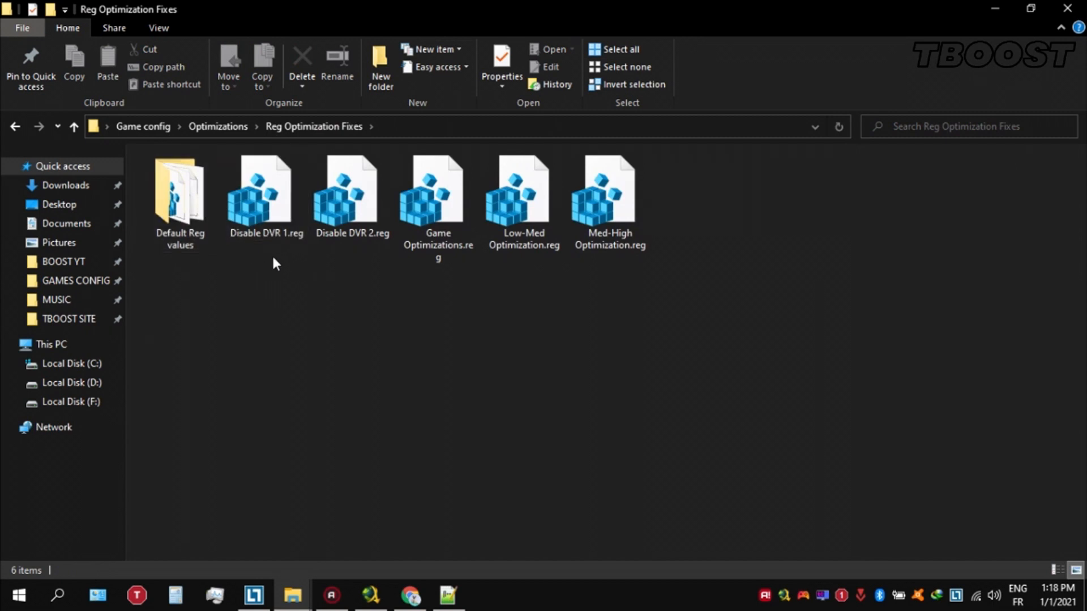
mouse_move(282, 340)
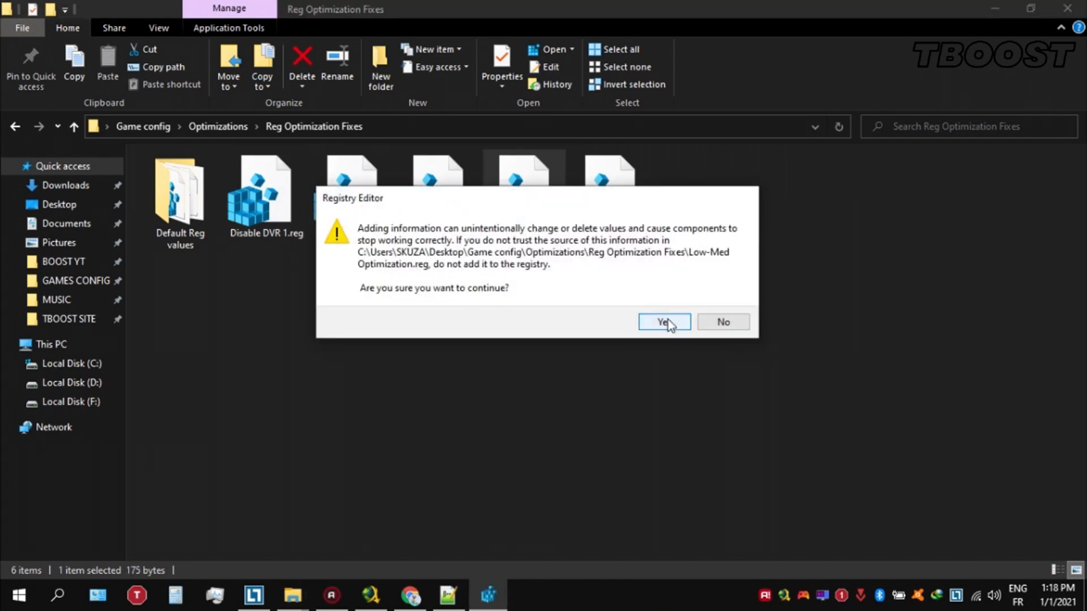
left_click(662, 322)
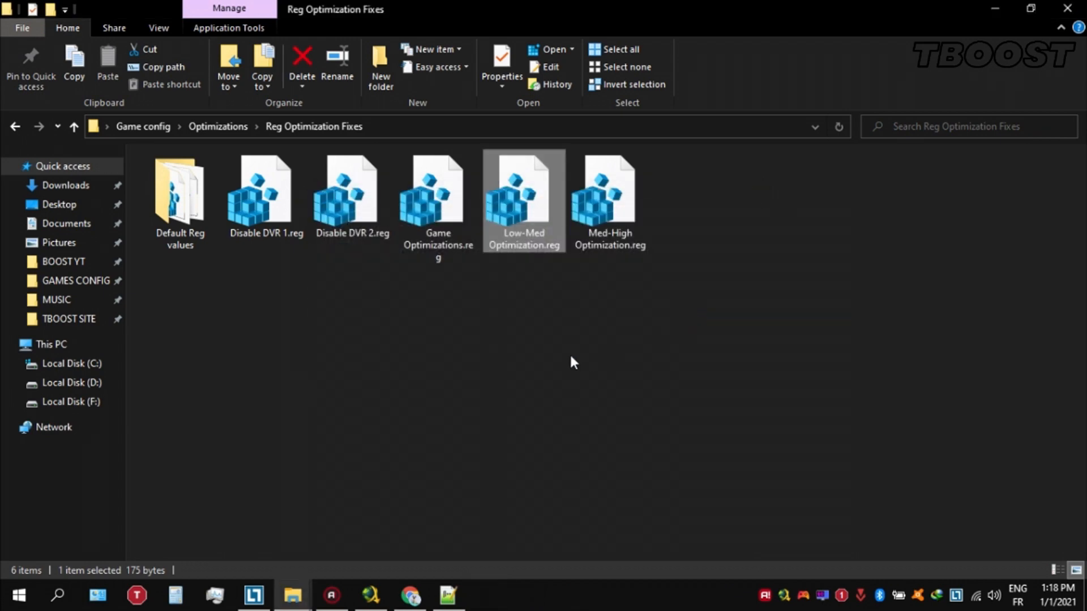
left_click(180, 192)
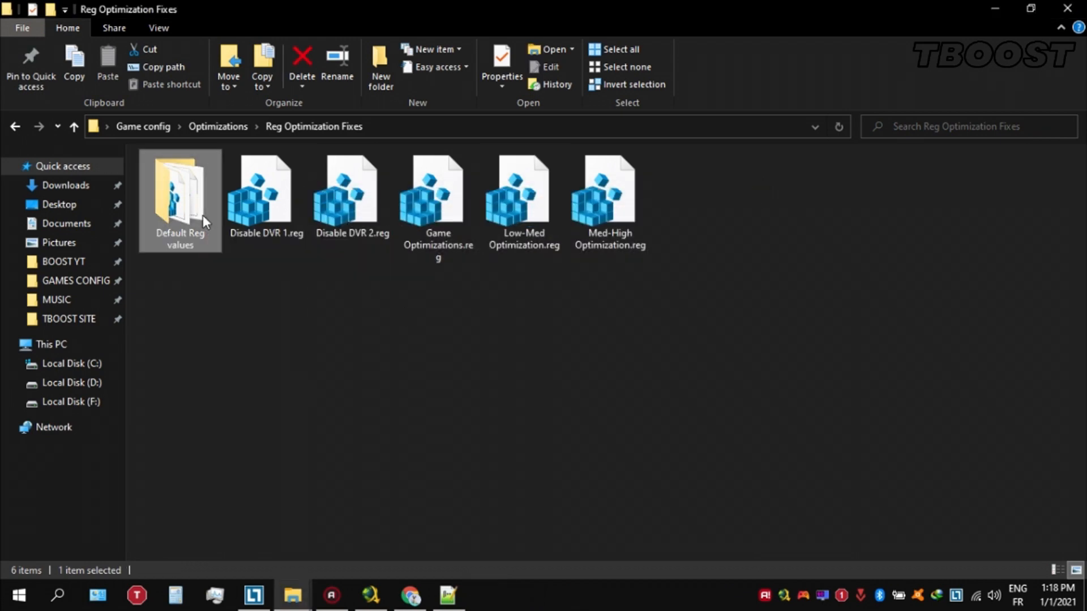
double_click(180, 191)
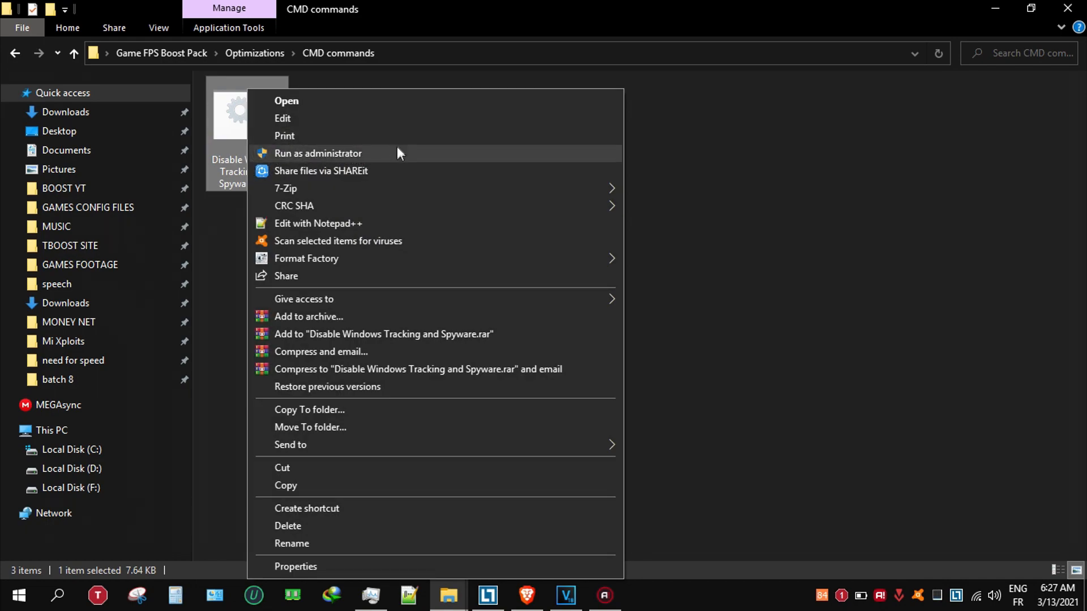
- Run Disable Windows Tracking and Spyware.cmd, then Remove Temp Files.cmd, as administrator
left_click(318, 153)
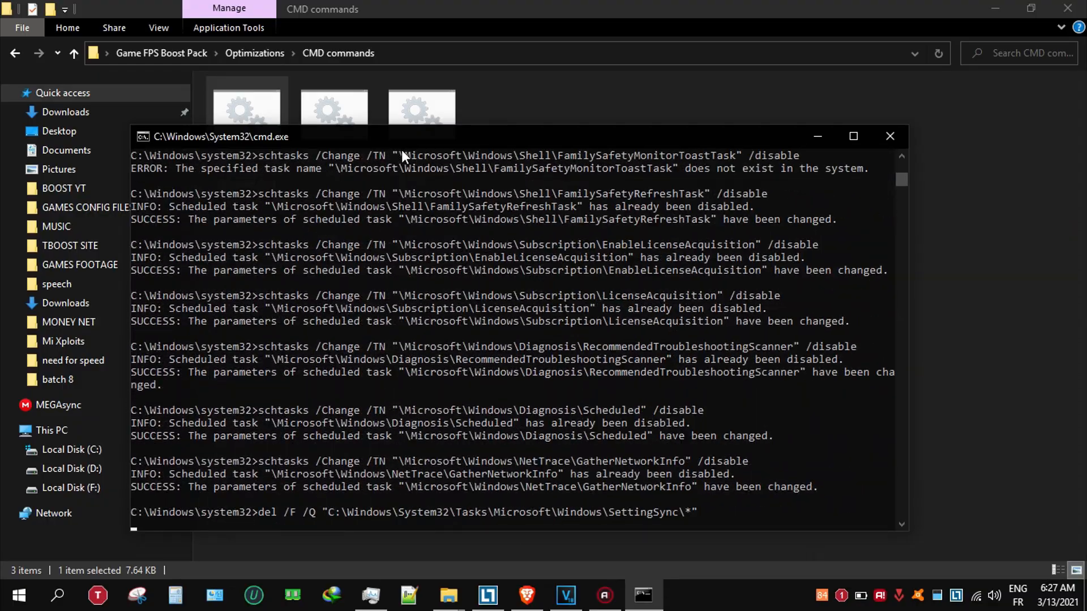
right_click(334, 125)
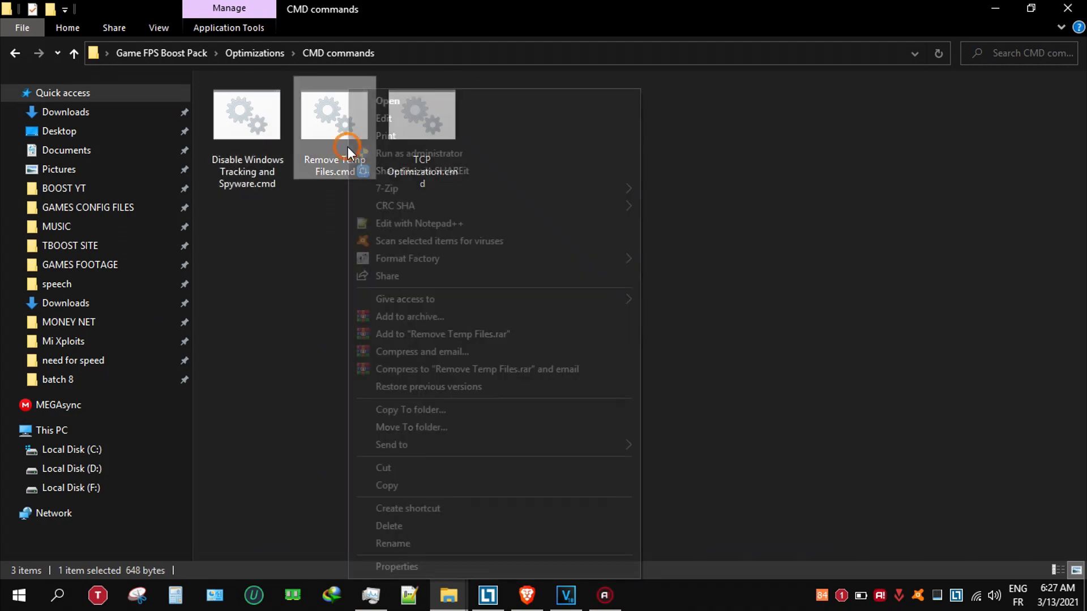
left_click(505, 155)
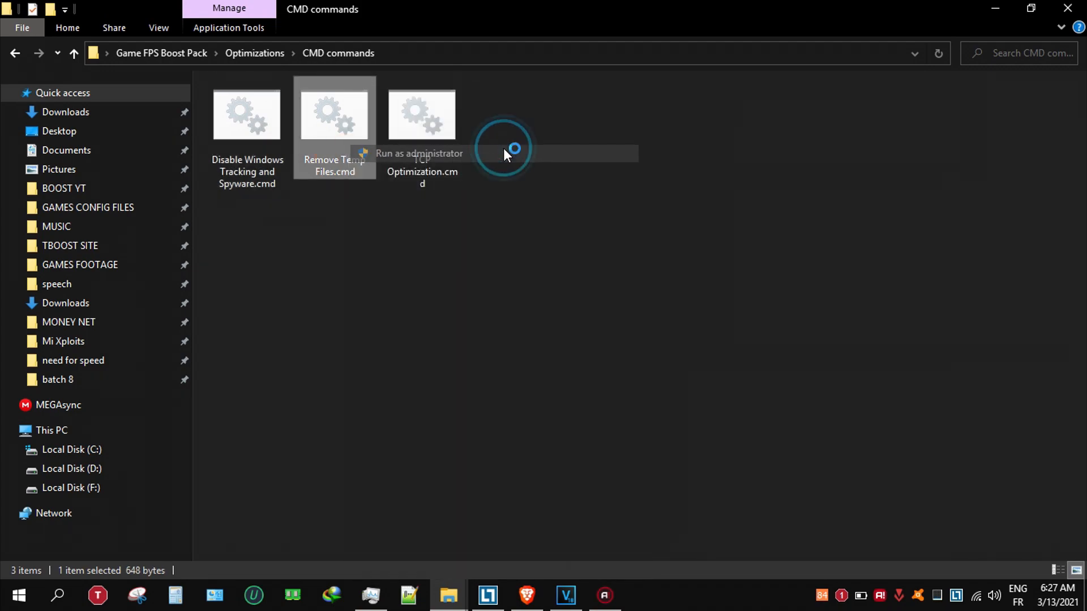
left_click(418, 153)
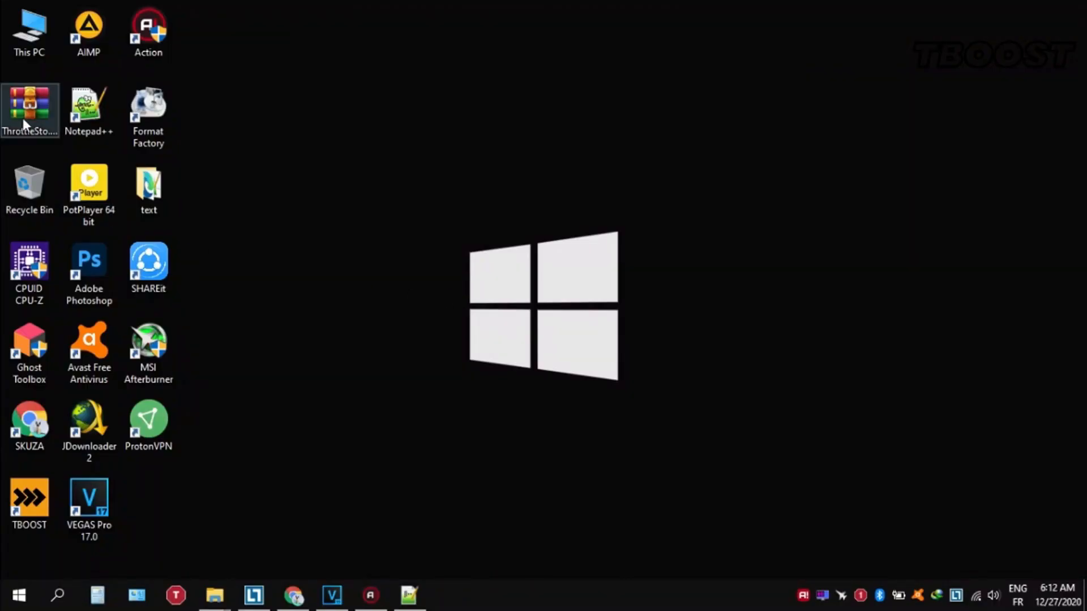
- Extract and launch ThrottleStop, choose profile 1, and open the FIVR settings
right_click(29, 108)
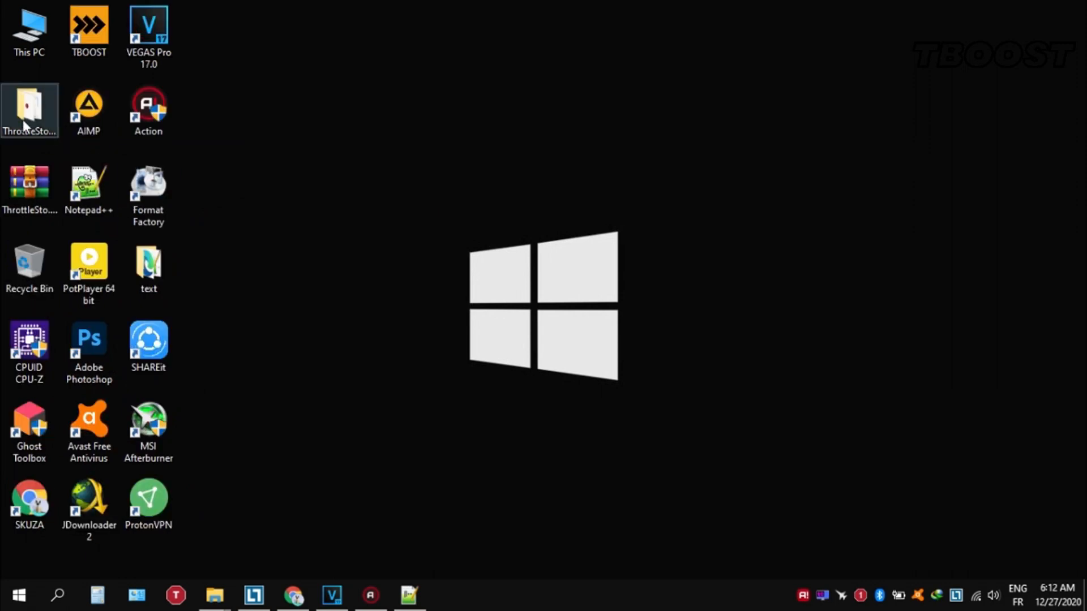
double_click(28, 110)
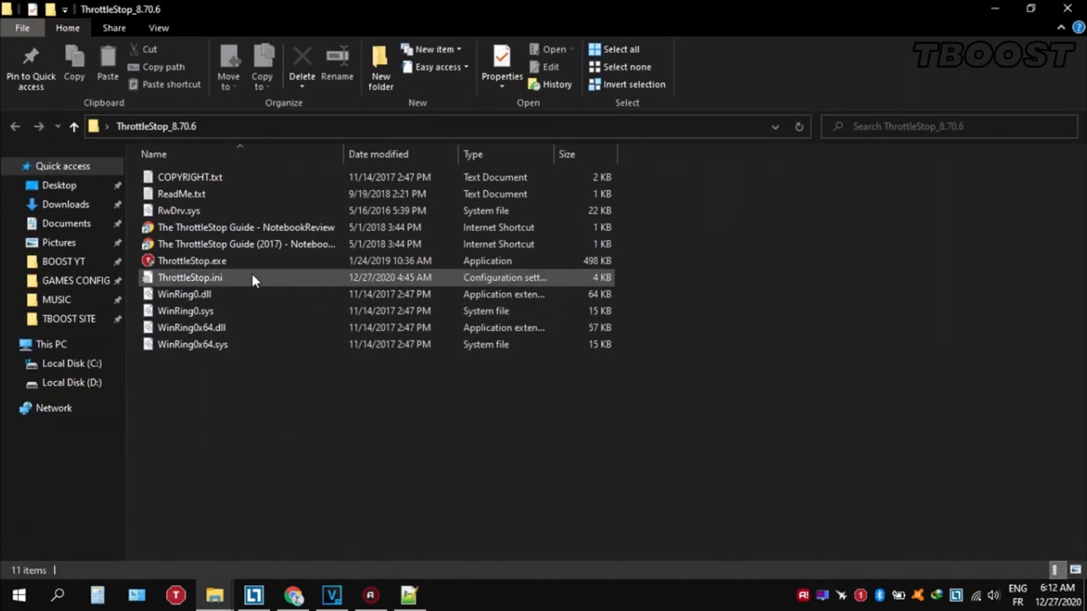
double_click(192, 260)
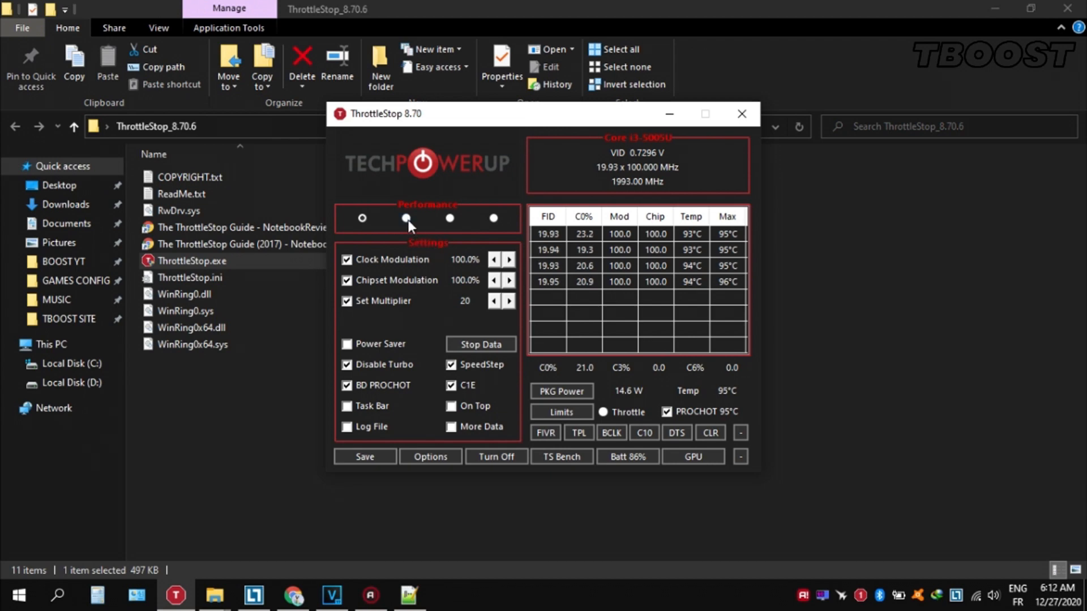
left_click(361, 219)
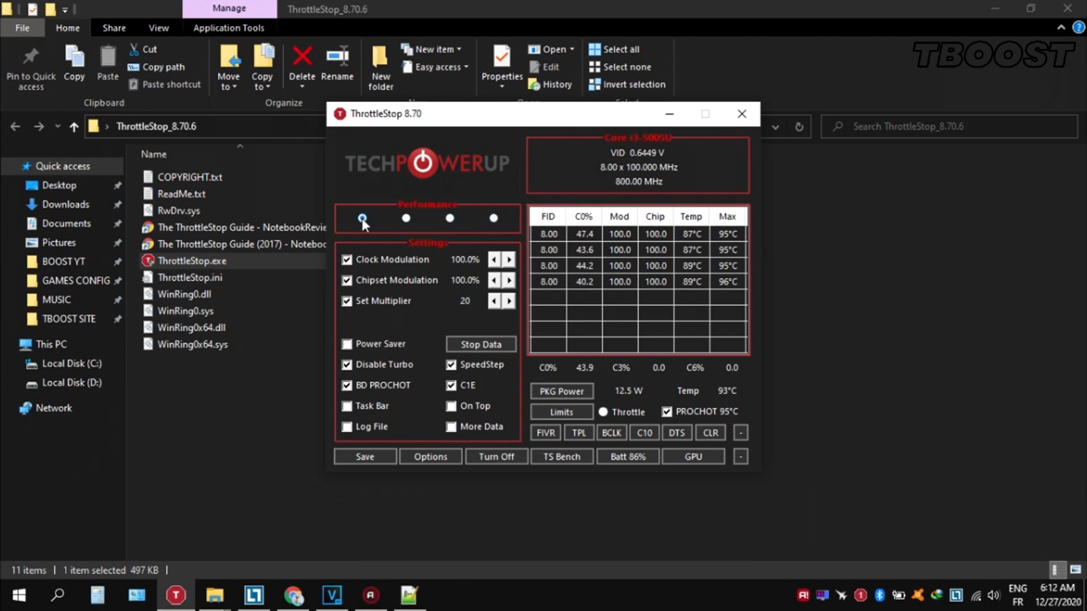
left_click(545, 433)
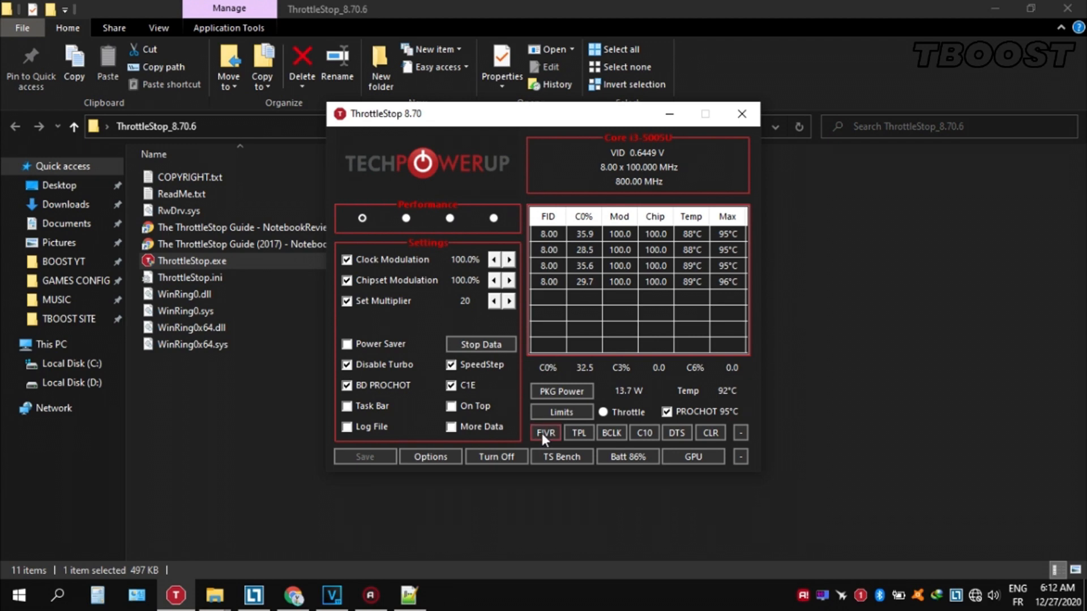
left_click(544, 433)
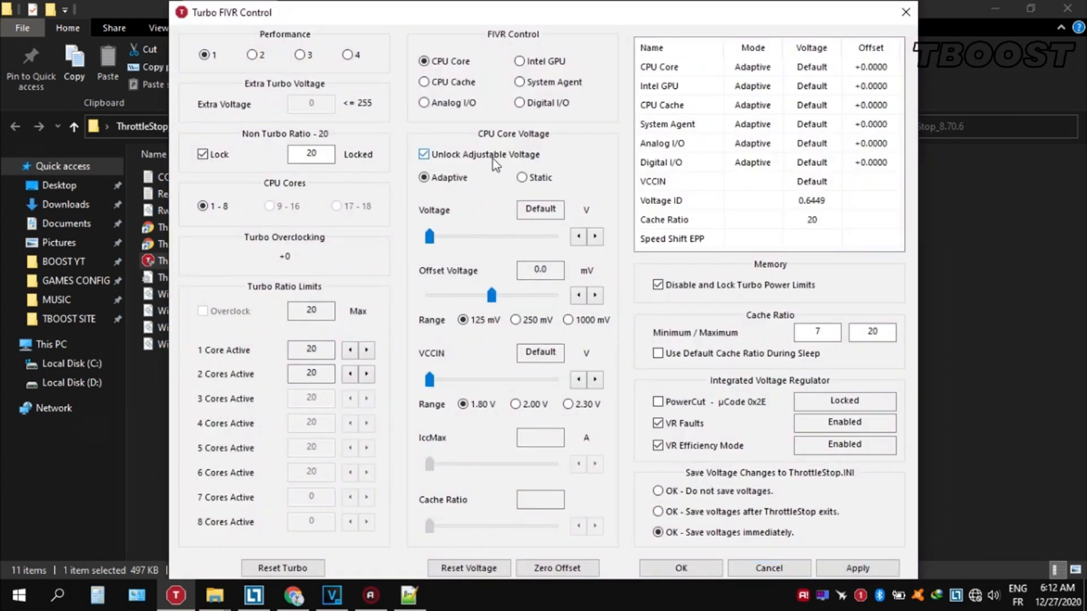
- Set CPU Core offset voltage to -49.8 mV and Intel GPU offset to -80.1 mV
left_click_drag(492, 295, 465, 296)
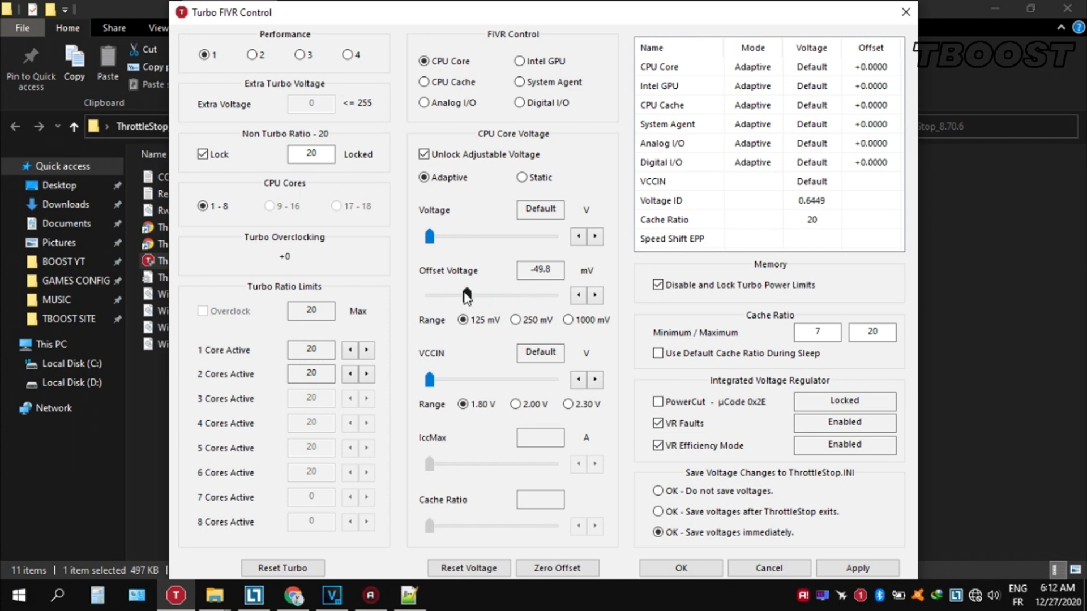
left_click_drag(430, 295, 468, 295)
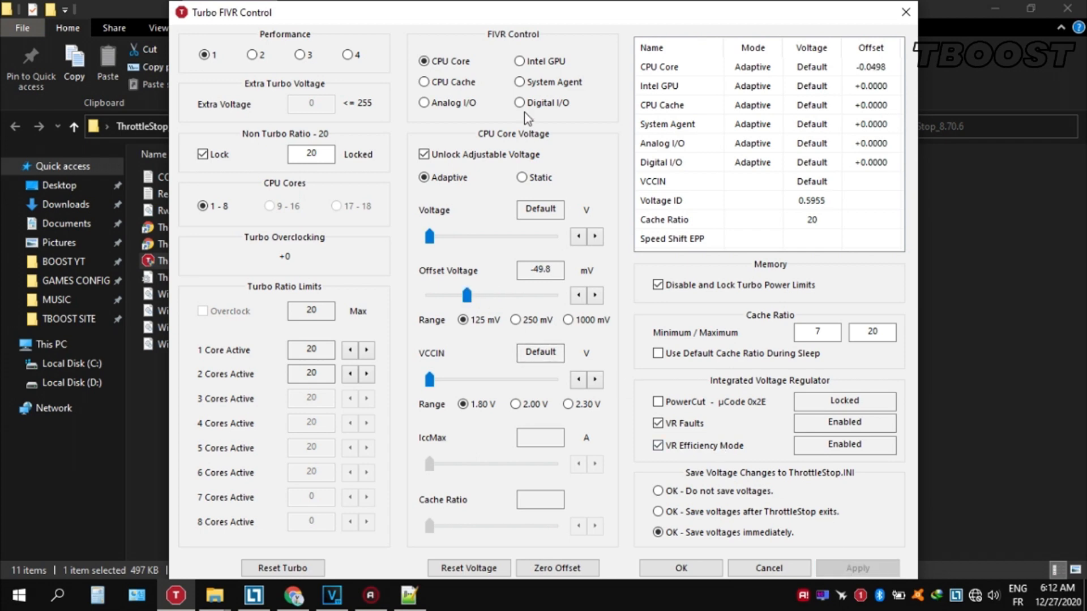
left_click(520, 62)
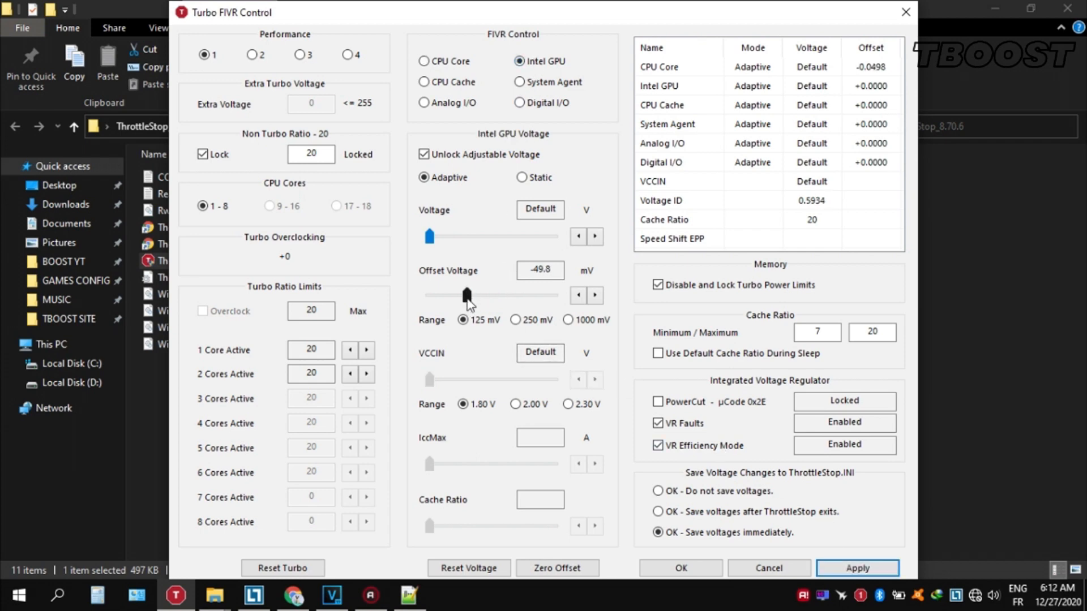
left_click_drag(467, 294, 453, 294)
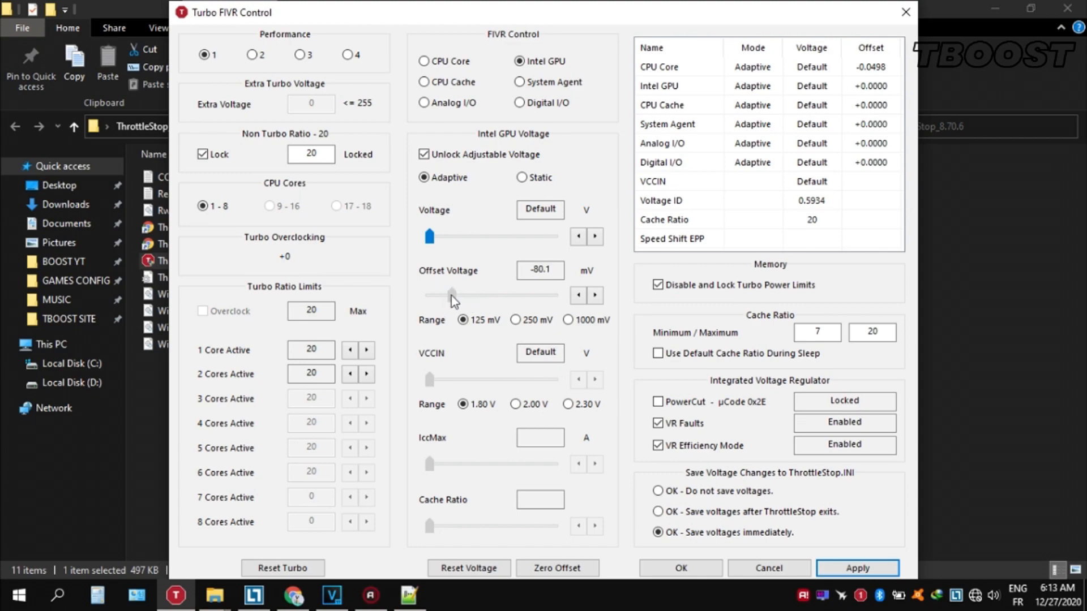